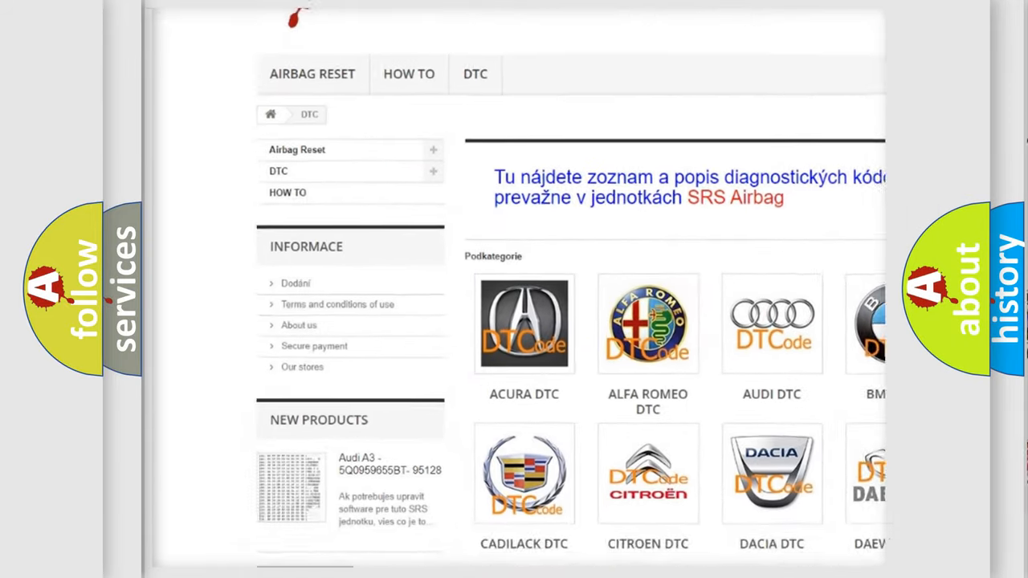
pyautogui.scroll(-3)
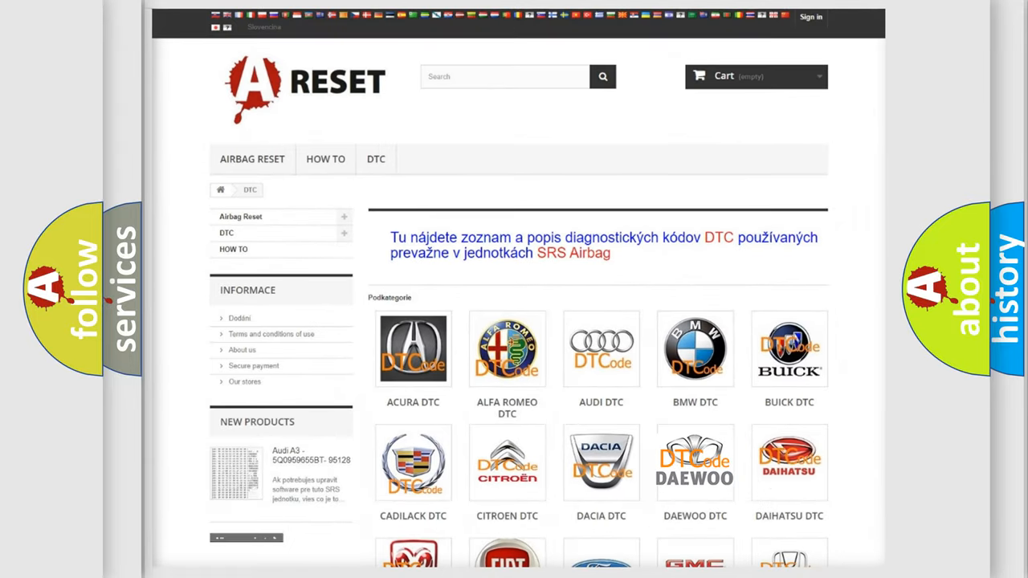
pyautogui.scroll(-3)
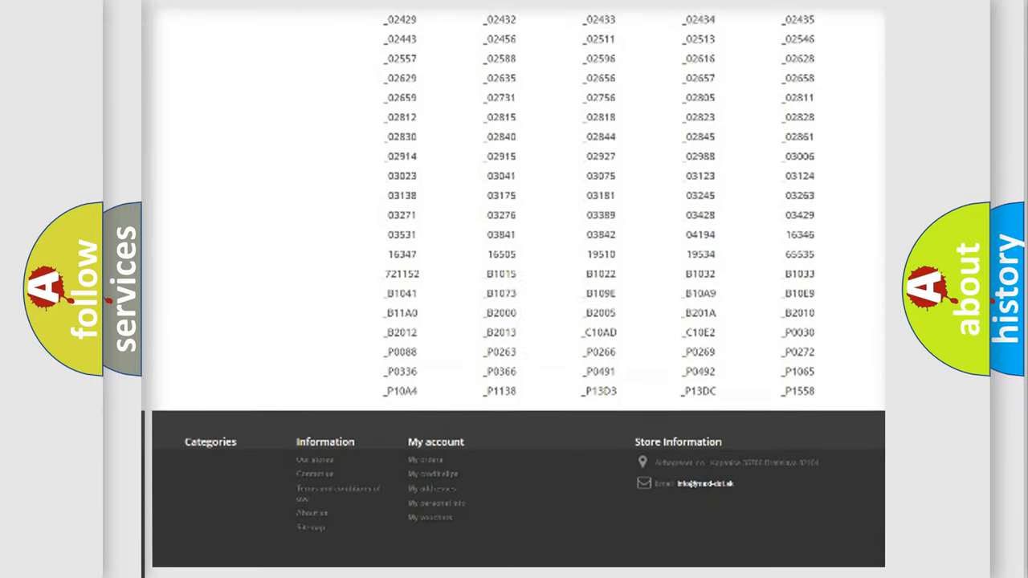
pyautogui.scroll(3)
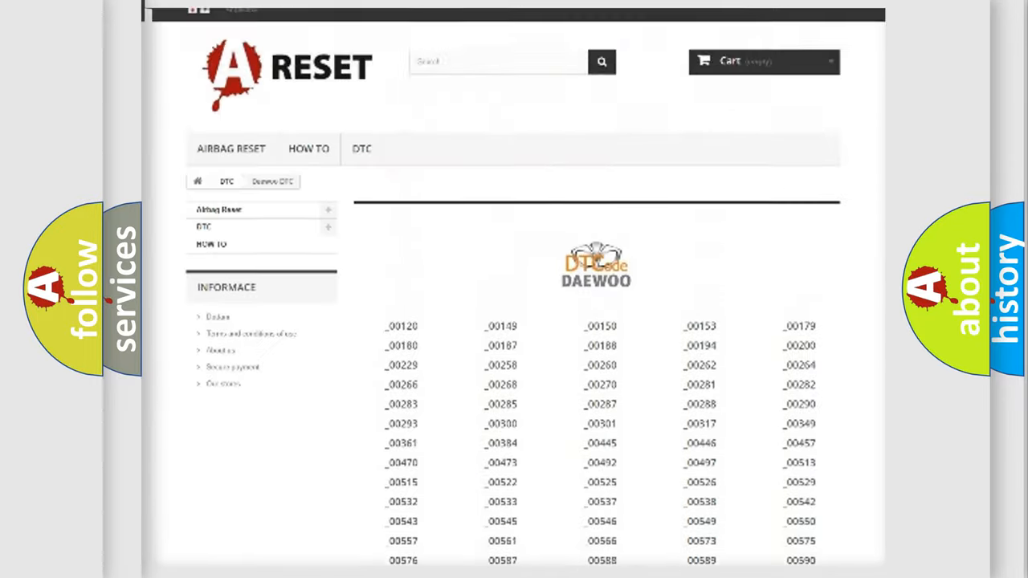
pyautogui.scroll(3)
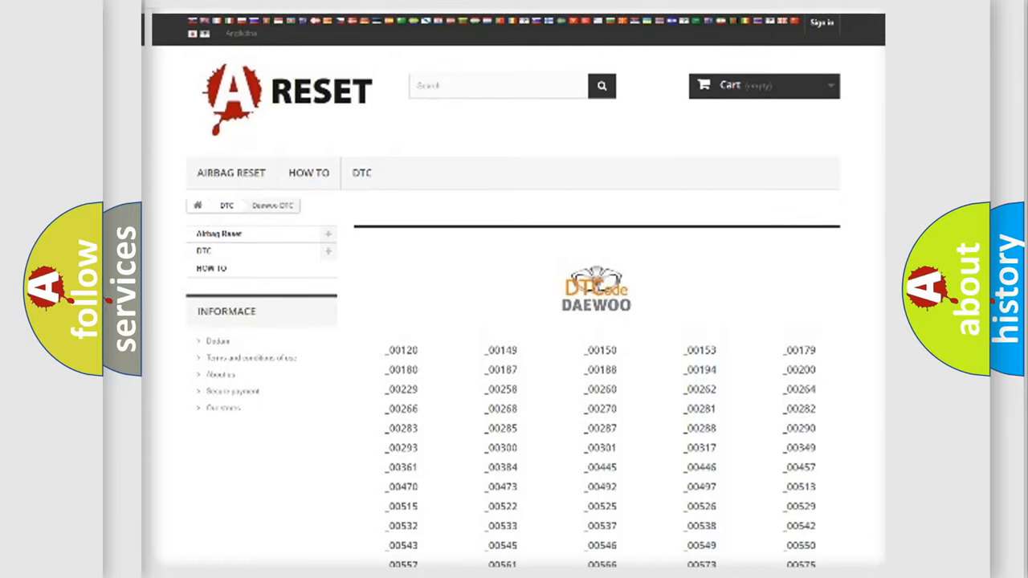